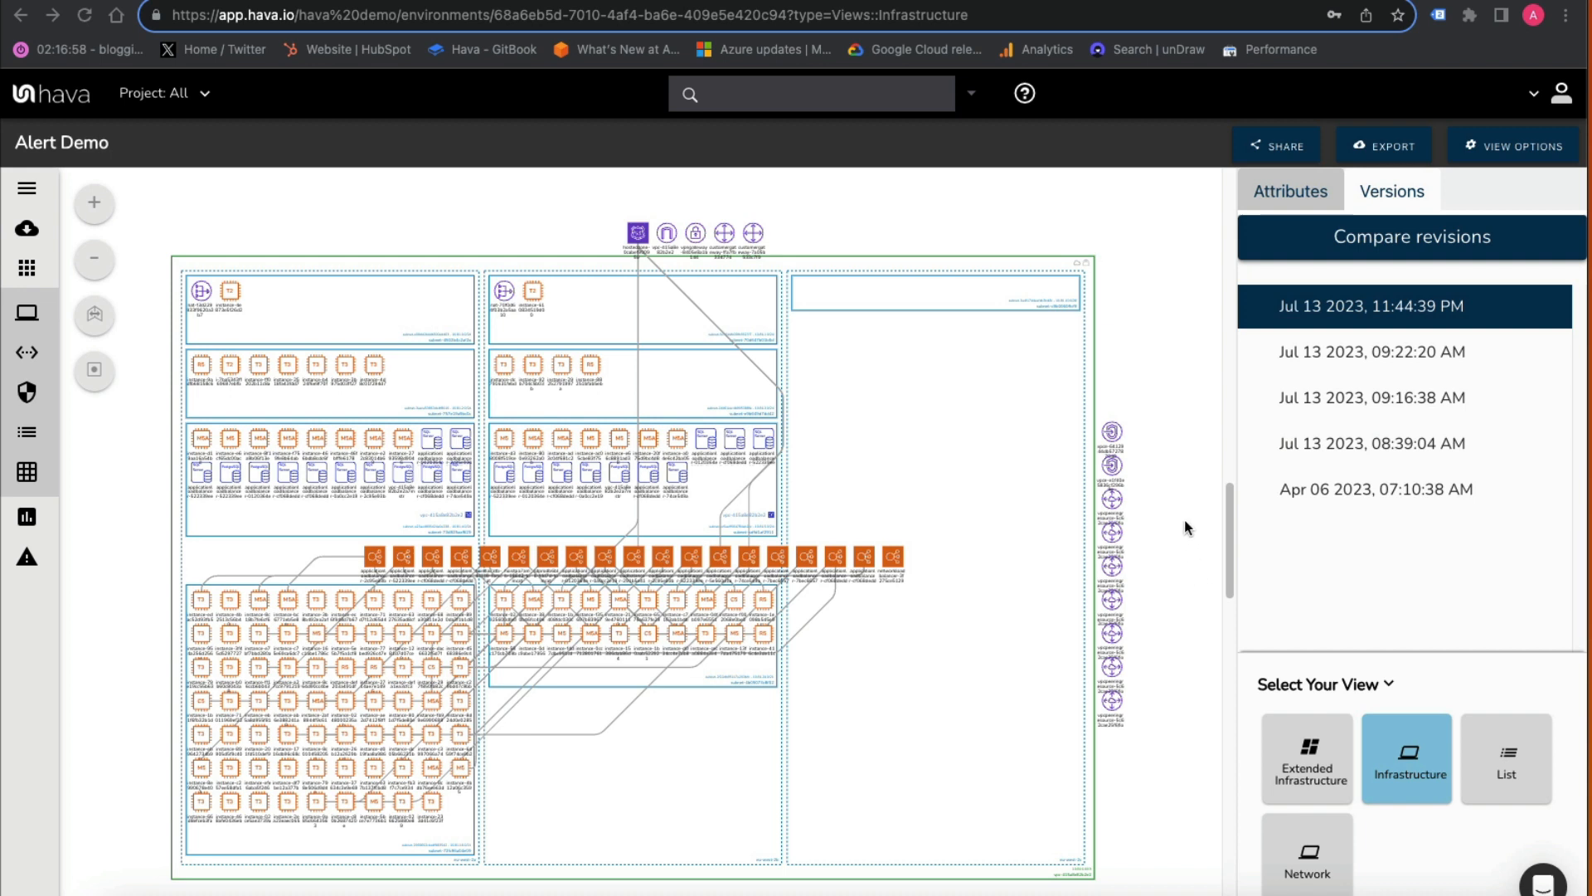
{"action": "mouse_move", "coordinate": [1173, 491]}
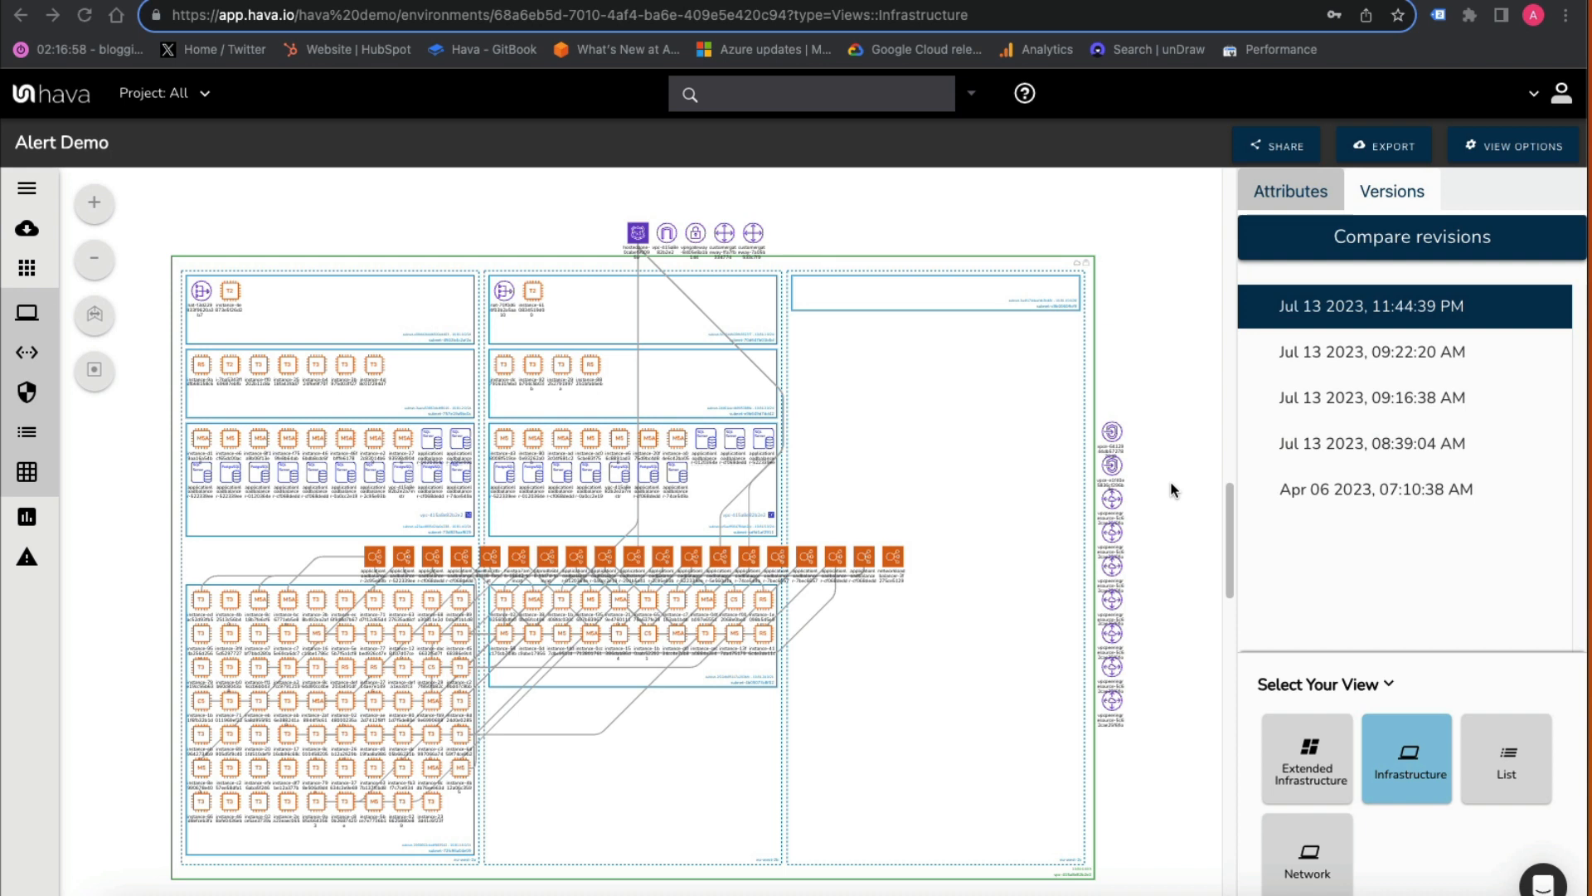
{"action": "mouse_move", "coordinate": [1134, 481]}
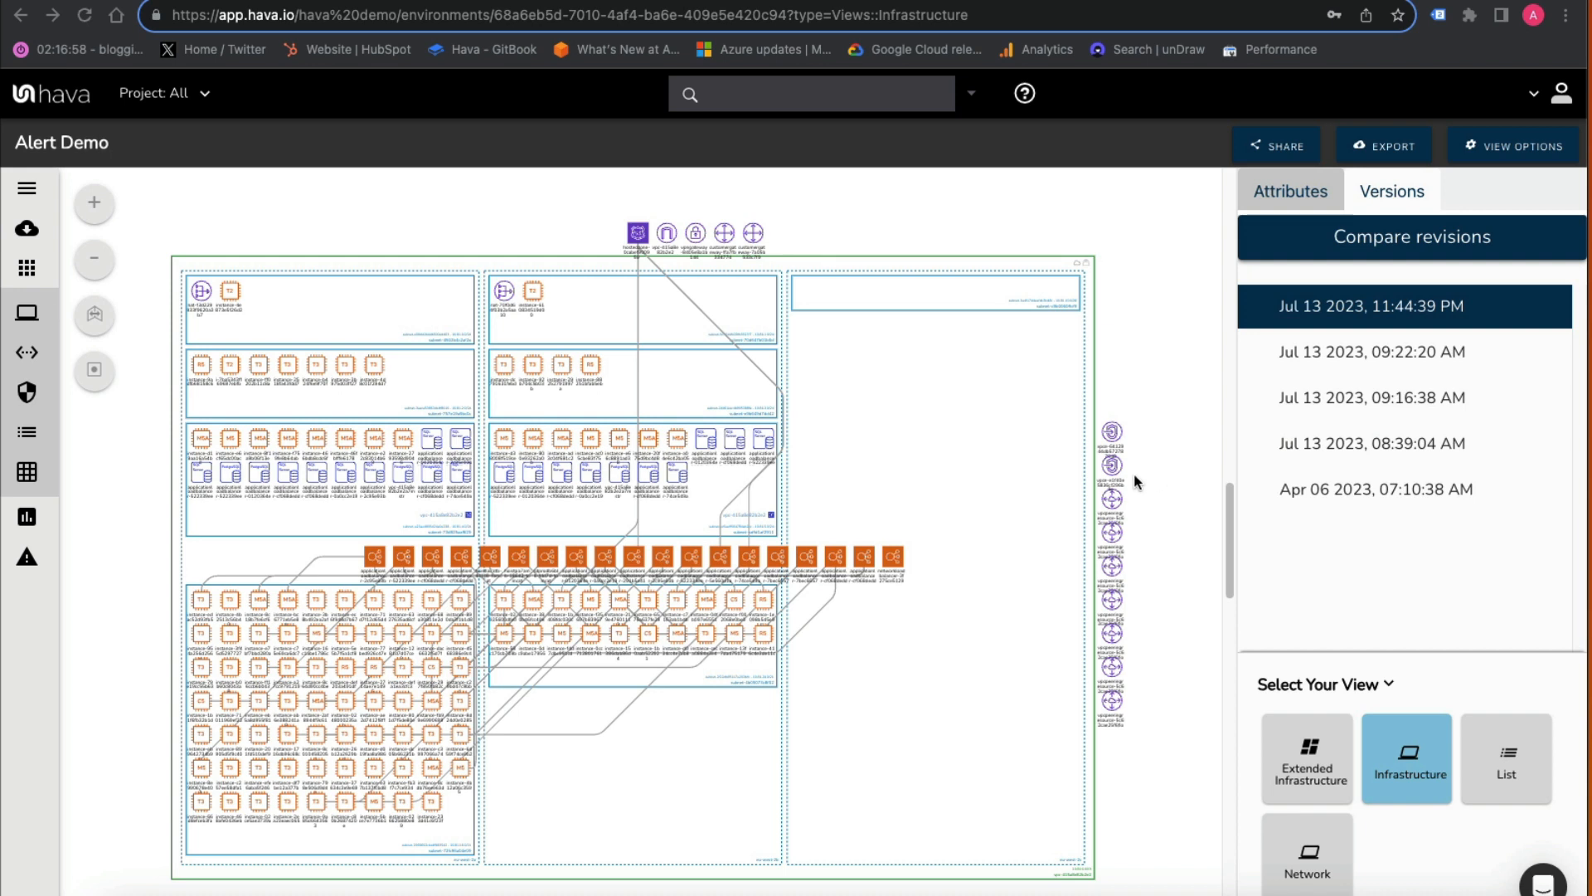
{"action": "mouse_move", "coordinate": [908, 279]}
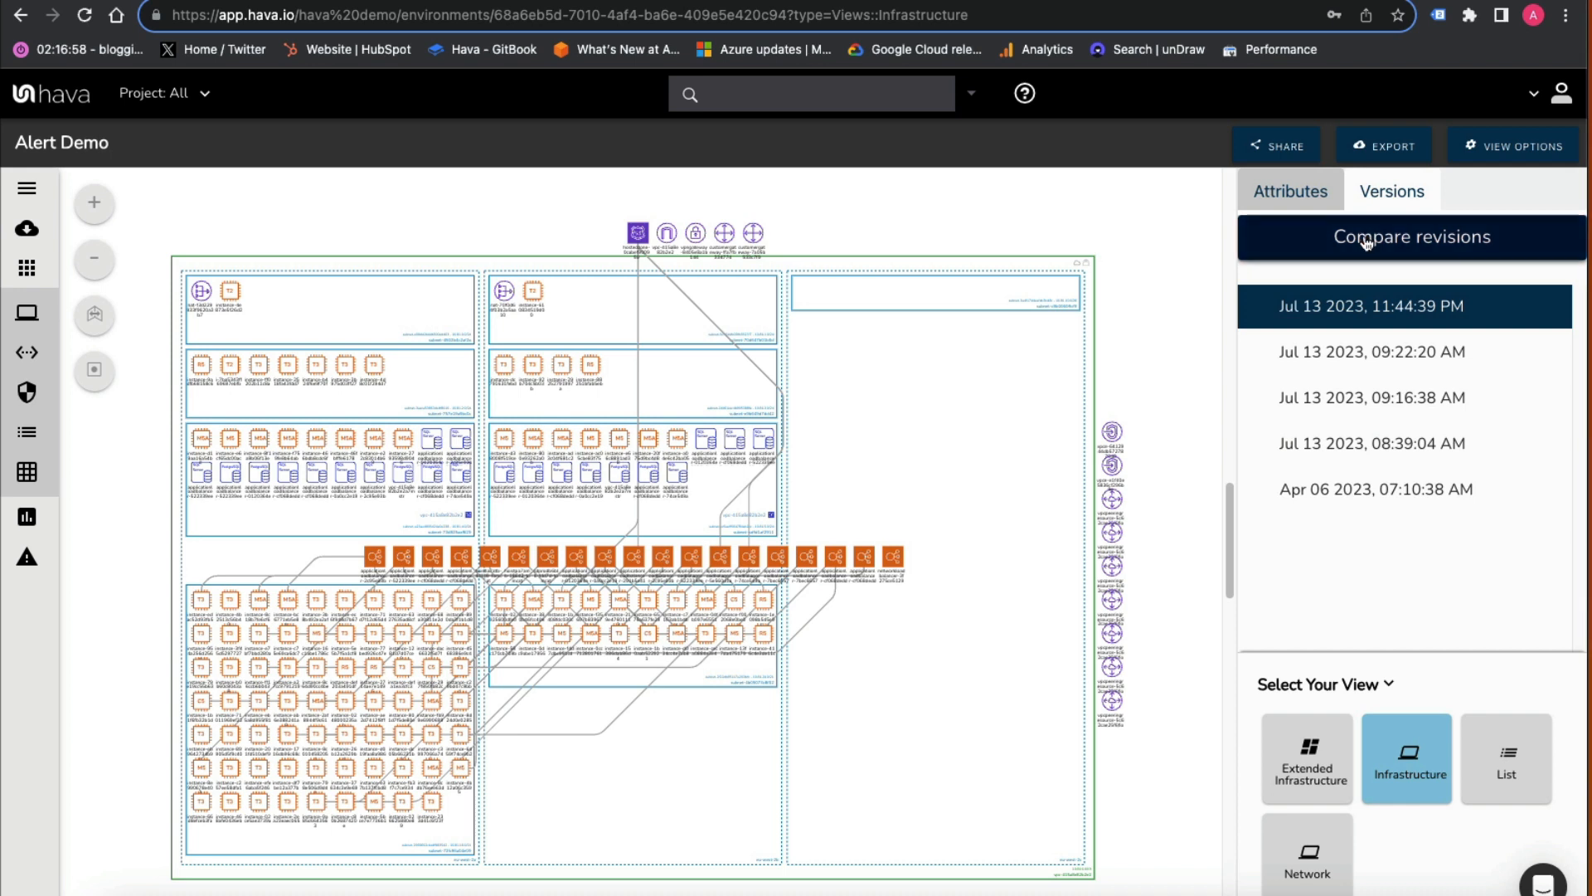
Compare revisions, choosing the Apr 06 2023, 07:10:38 AM revision as B to show the diff diagram
{"action": "left_click", "coordinate": [1410, 237]}
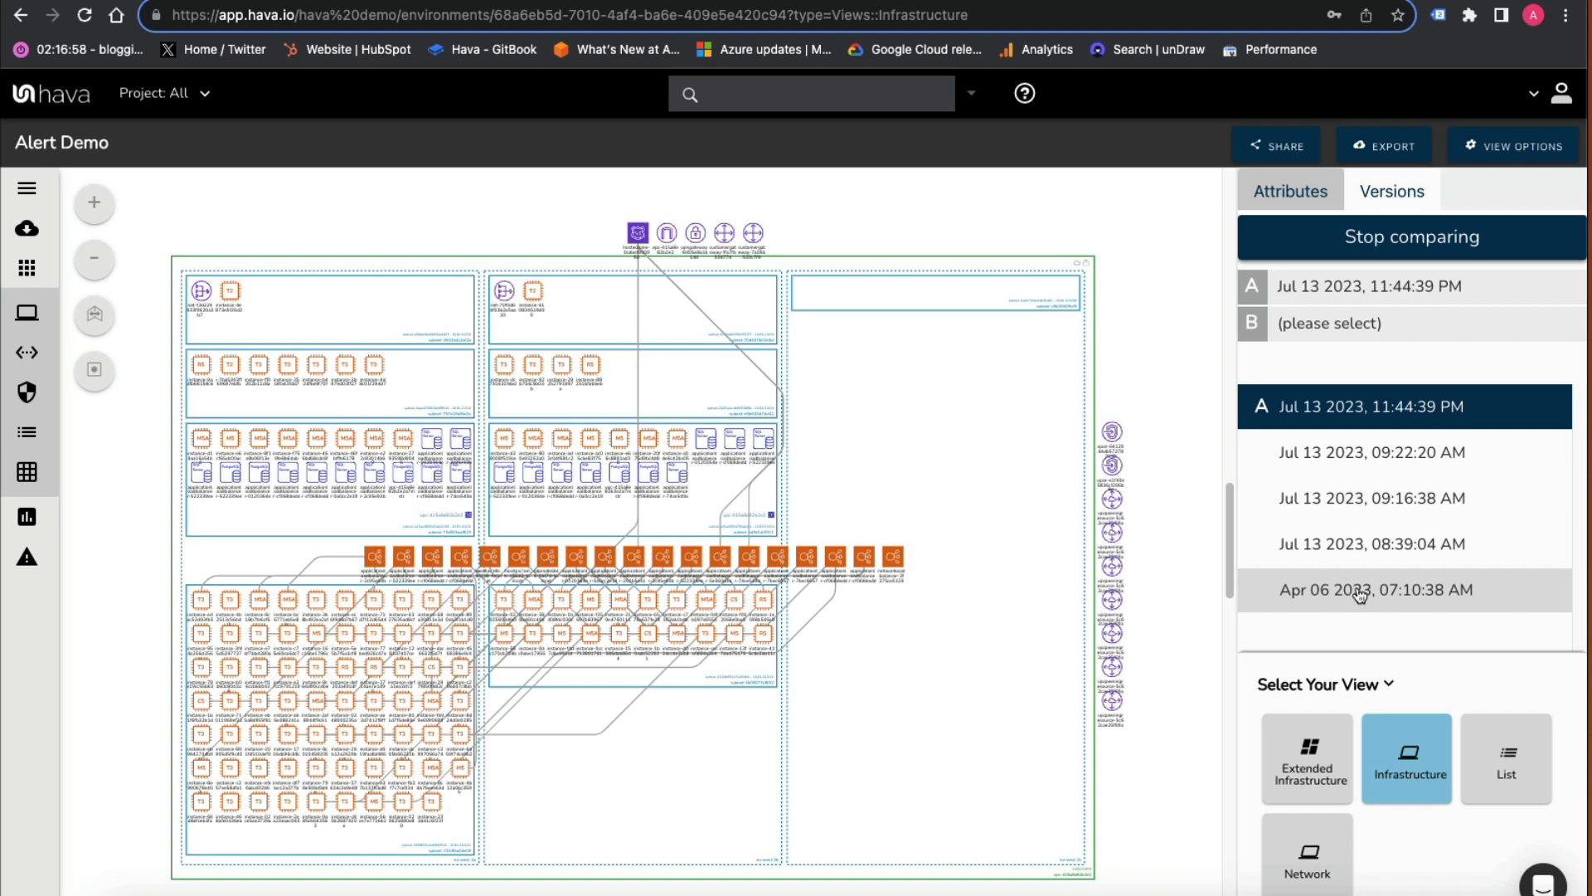
{"action": "left_click", "coordinate": [1377, 589]}
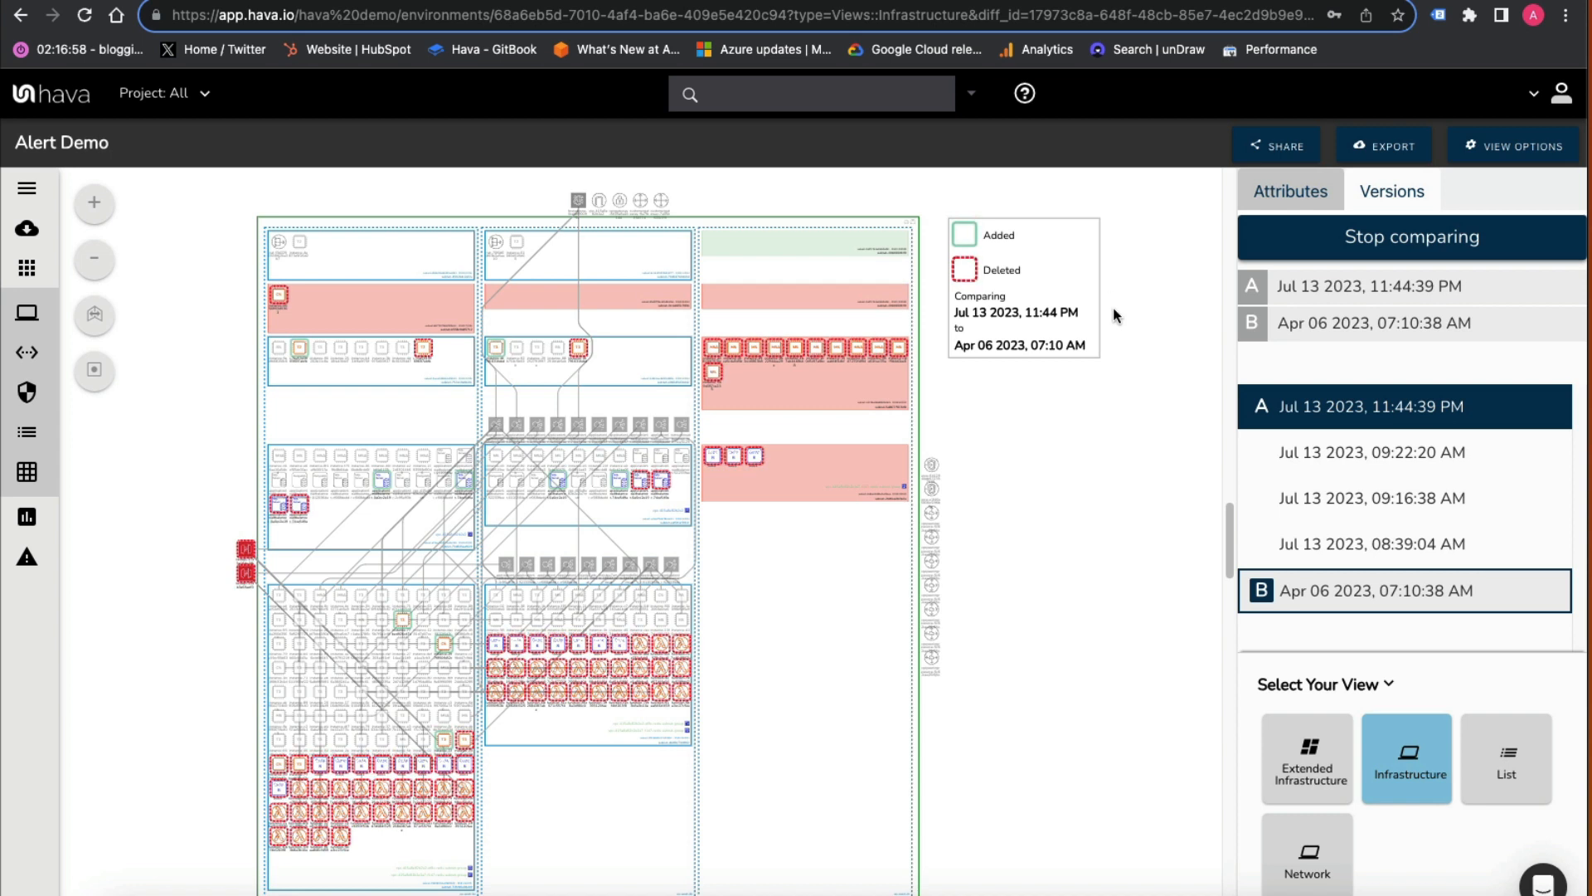
{"action": "mouse_move", "coordinate": [1118, 396]}
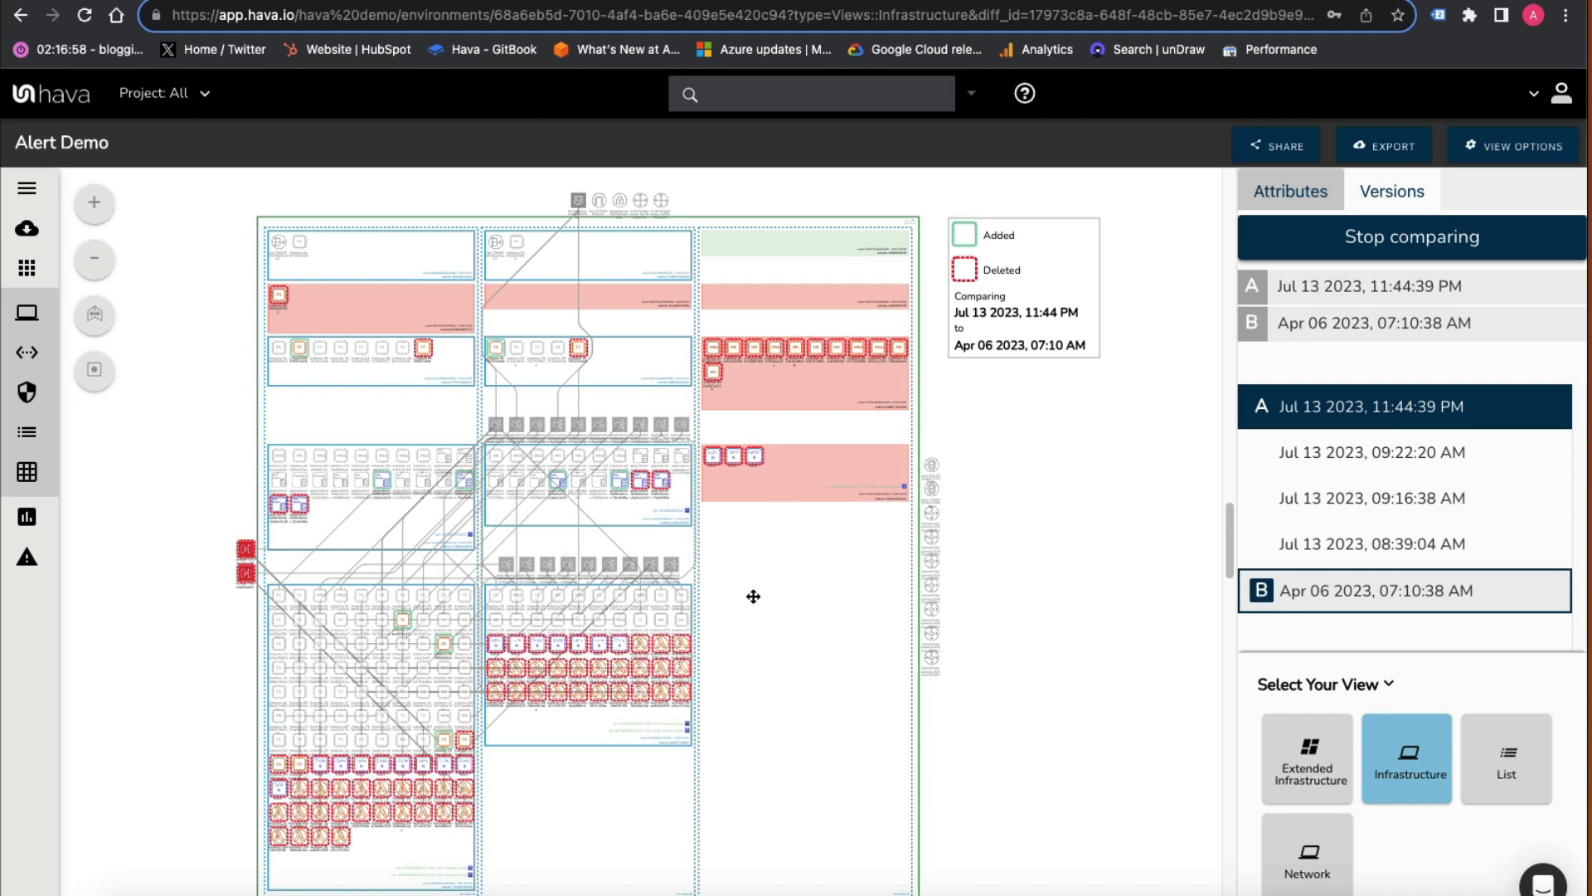
{"action": "mouse_move", "coordinate": [728, 585]}
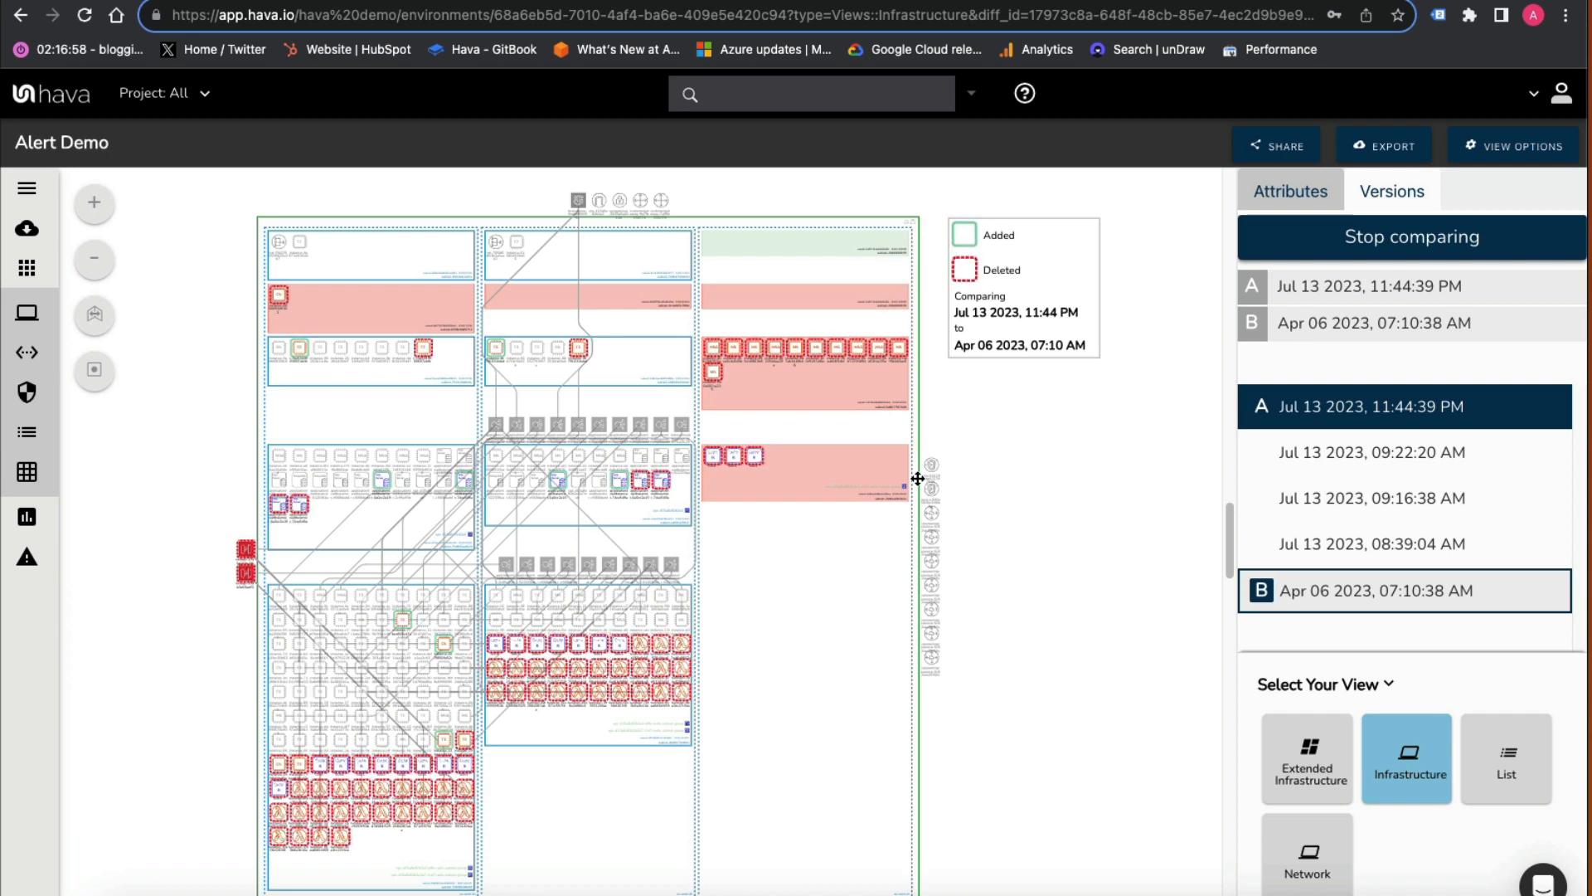
{"action": "mouse_move", "coordinate": [454, 454]}
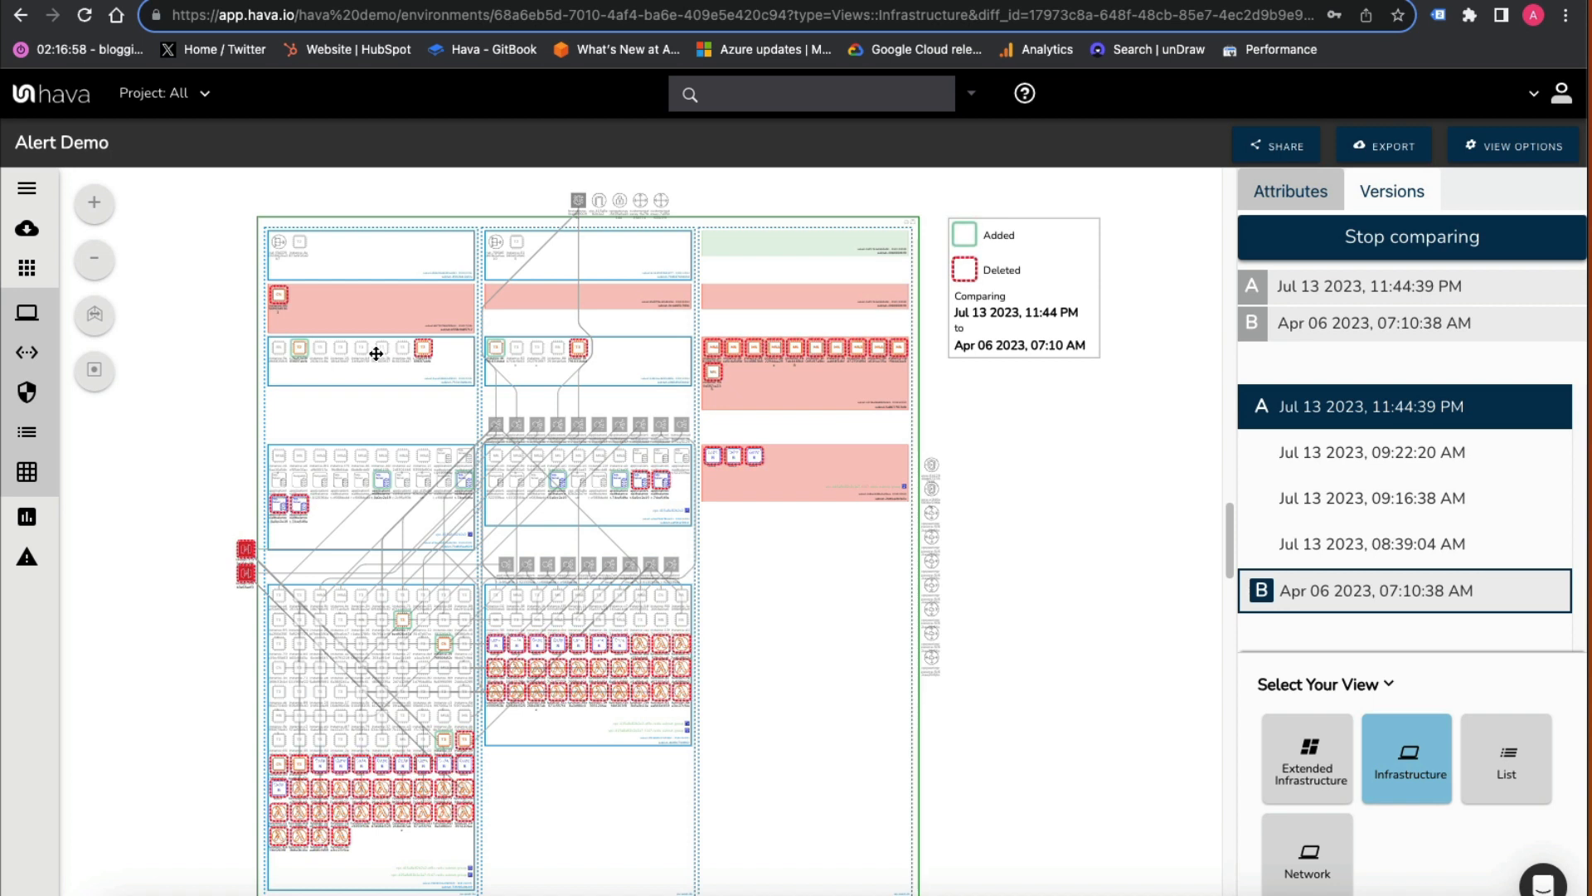
{"action": "mouse_move", "coordinate": [848, 441]}
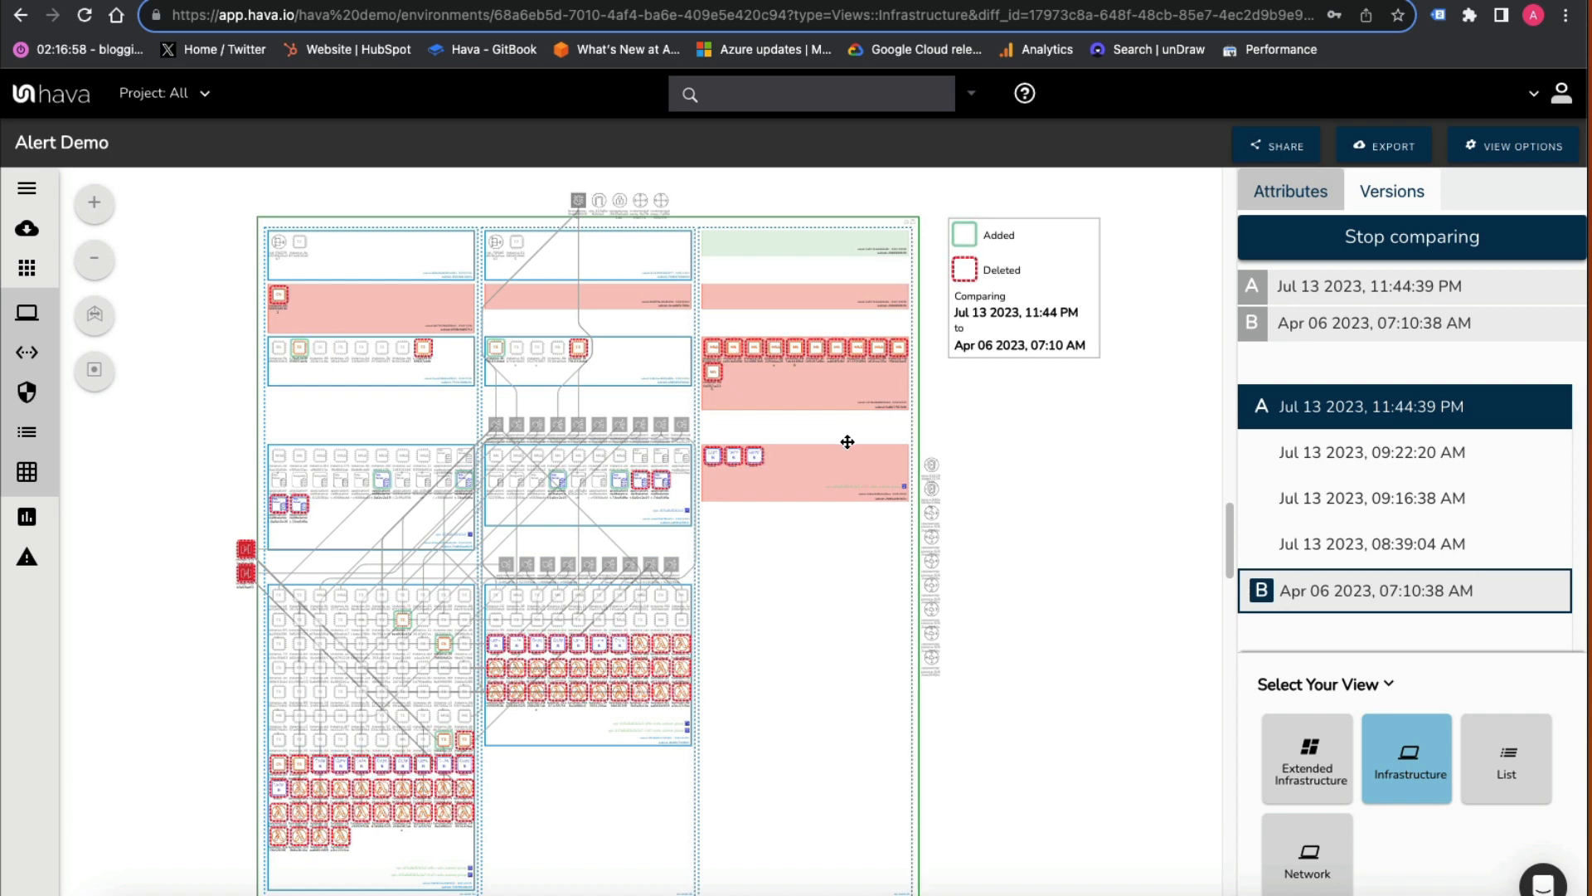
{"action": "mouse_move", "coordinate": [425, 704]}
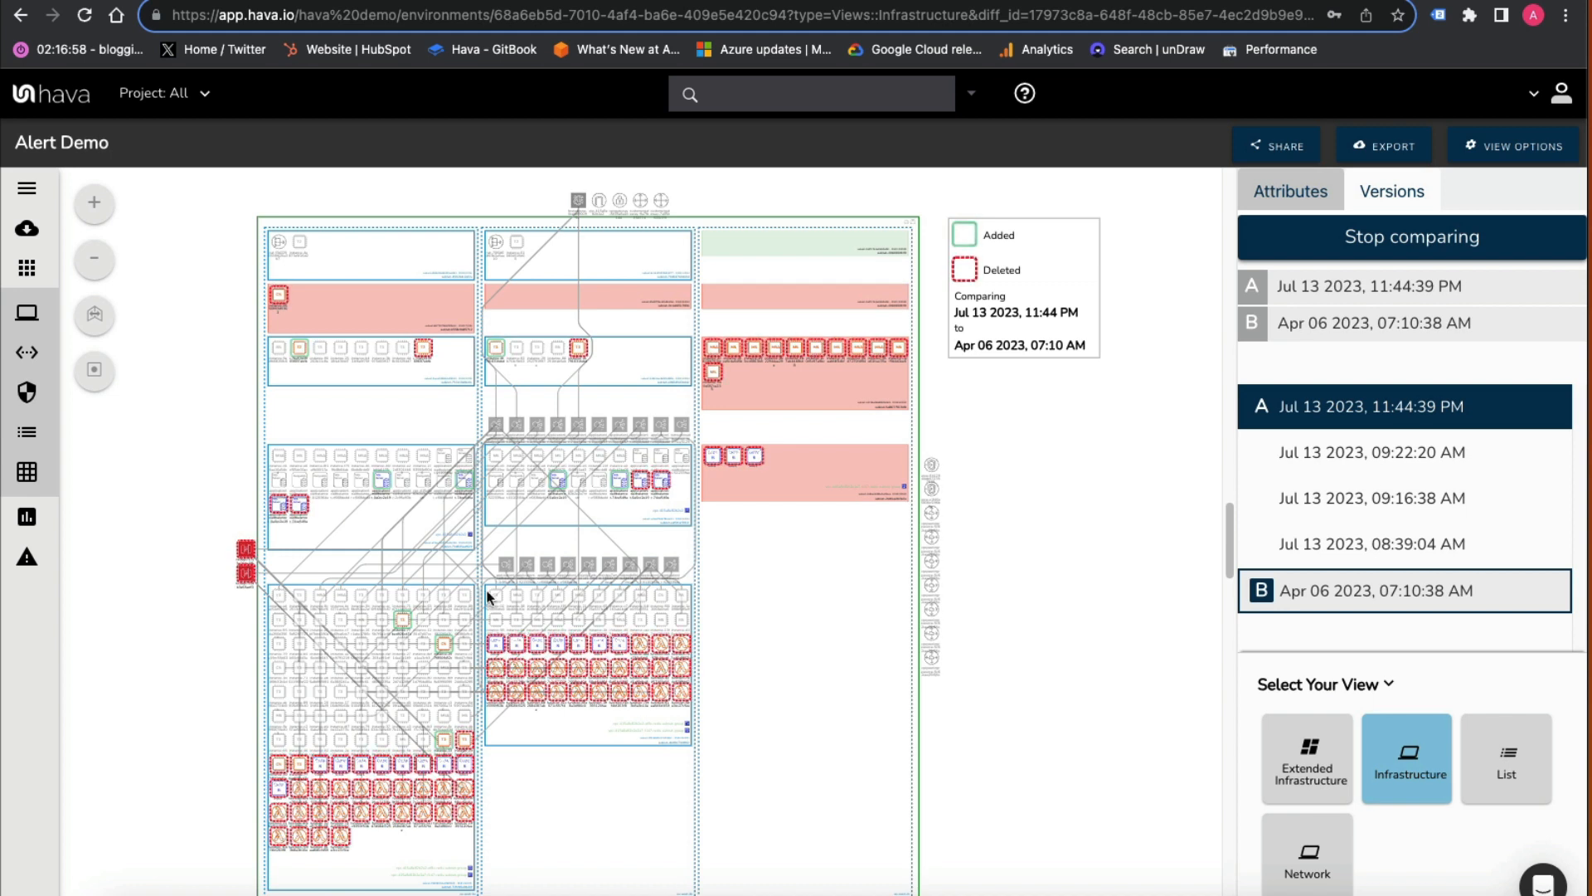
{"action": "mouse_move", "coordinate": [344, 443]}
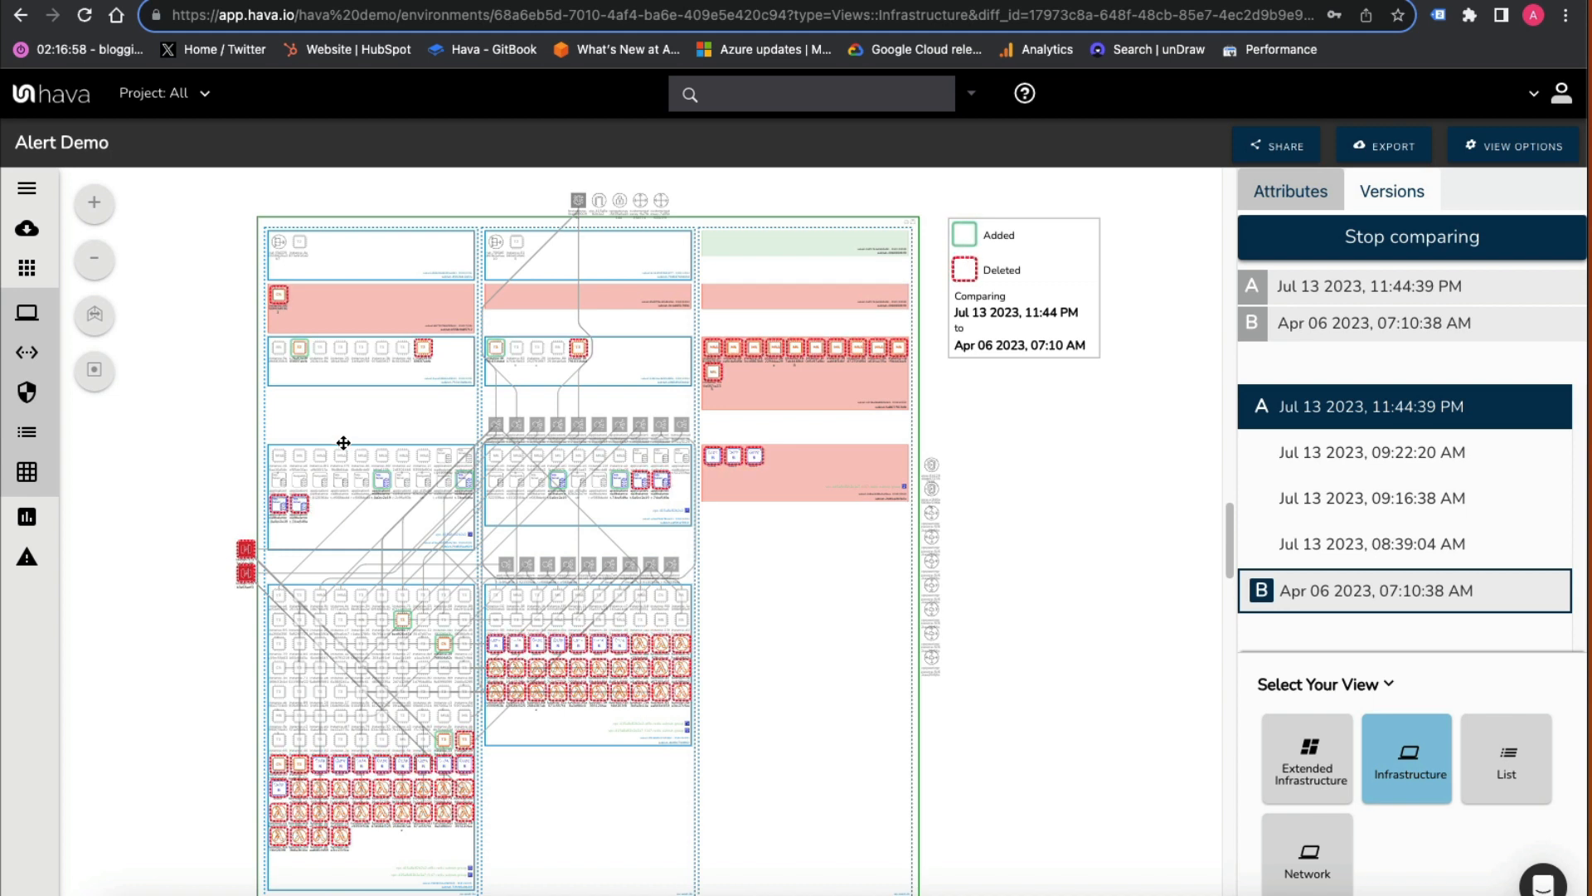
{"action": "mouse_move", "coordinate": [345, 463]}
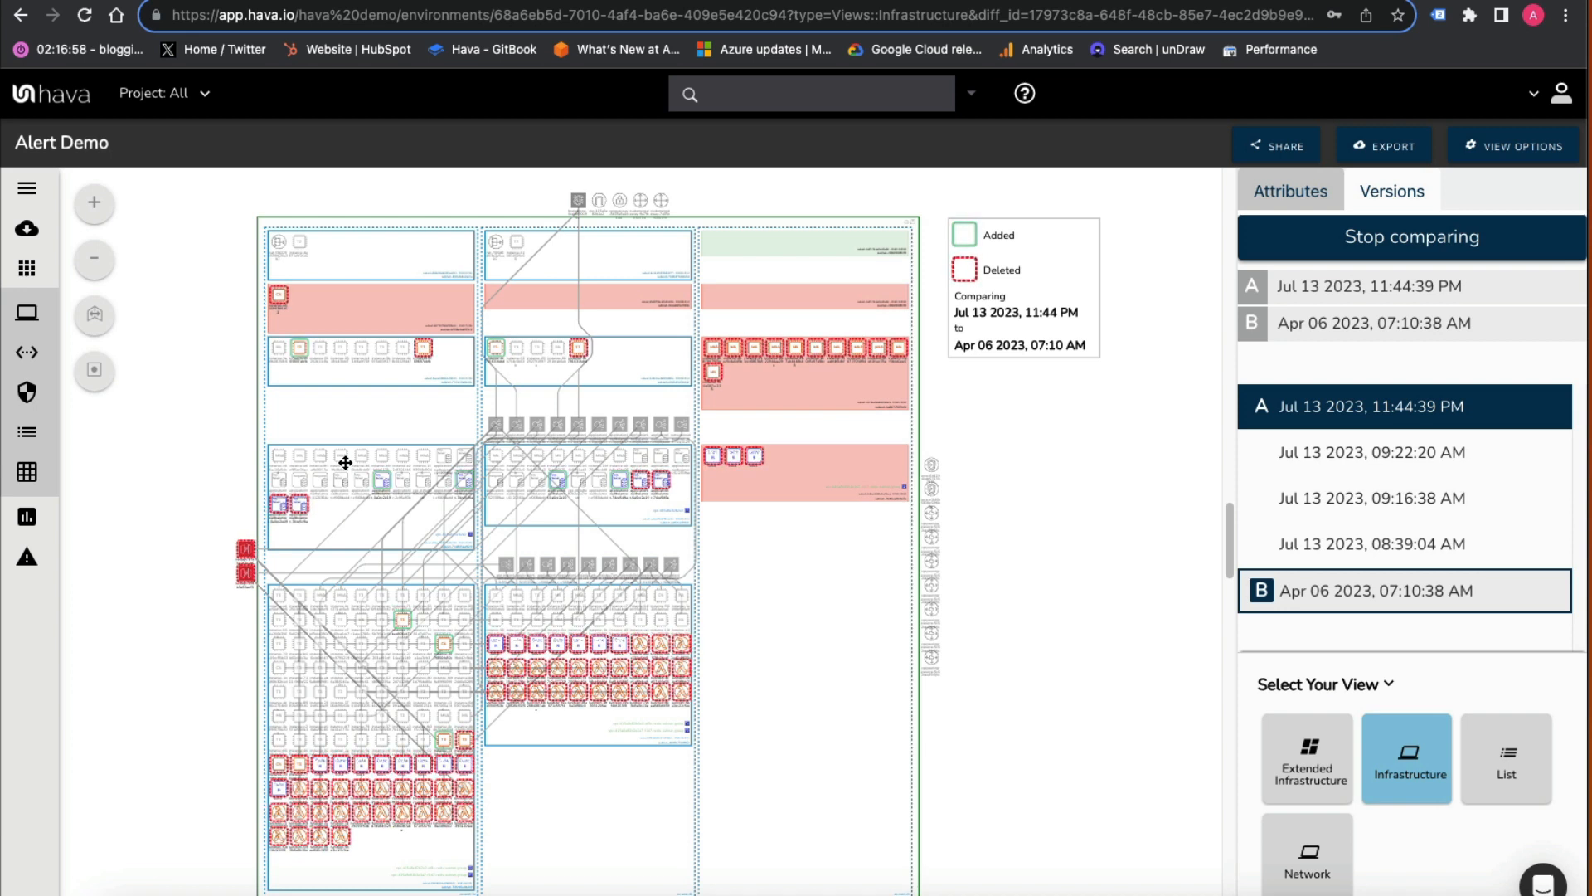
{"action": "mouse_move", "coordinate": [426, 721]}
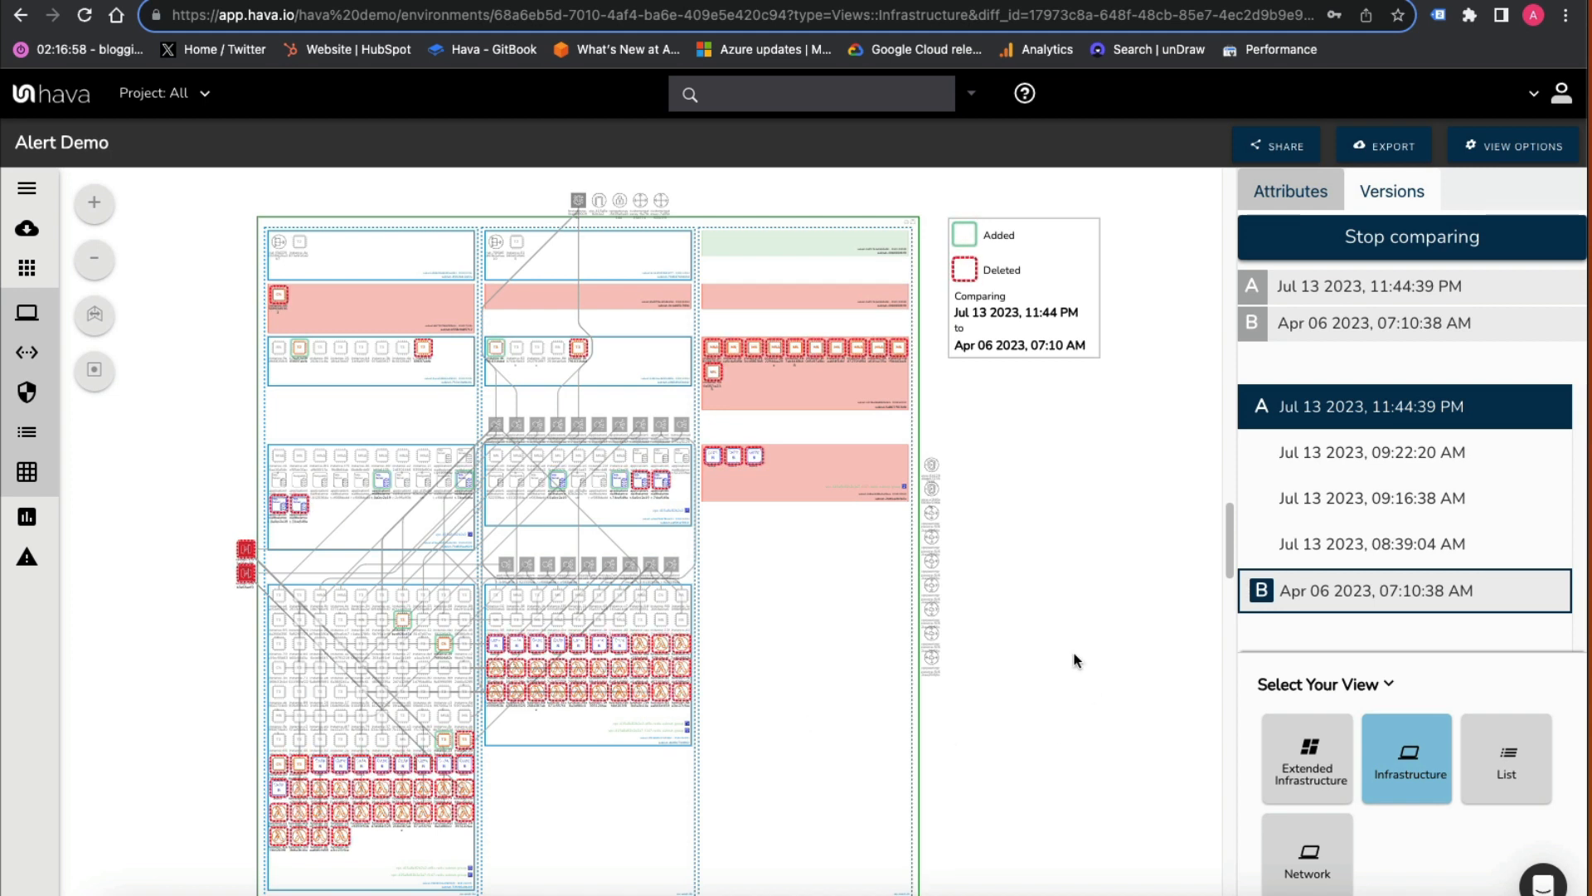
{"action": "mouse_move", "coordinate": [1090, 657]}
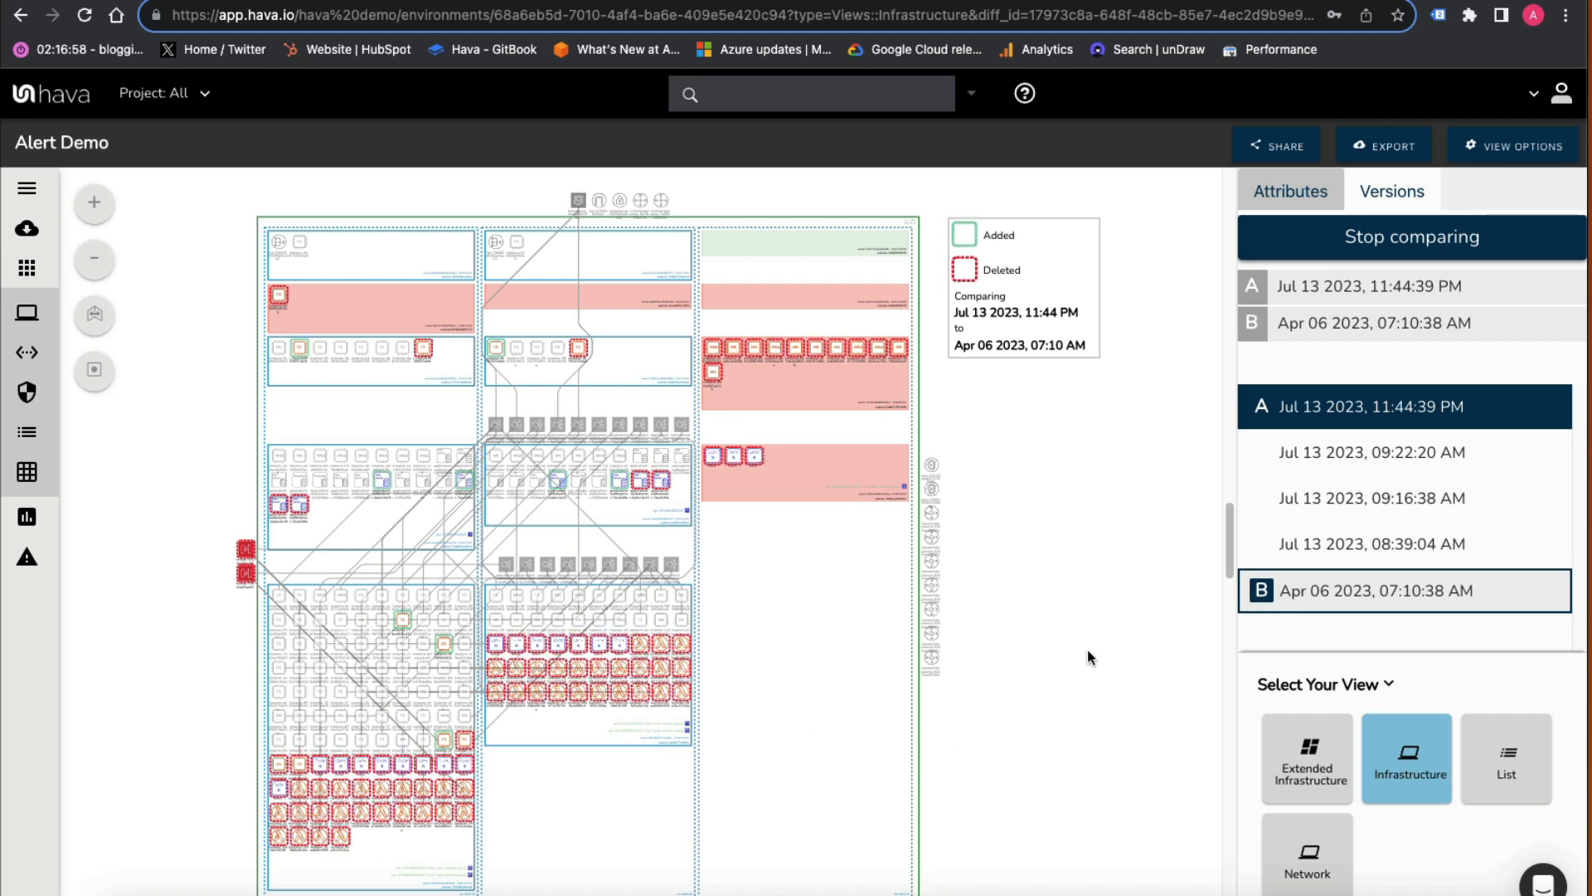